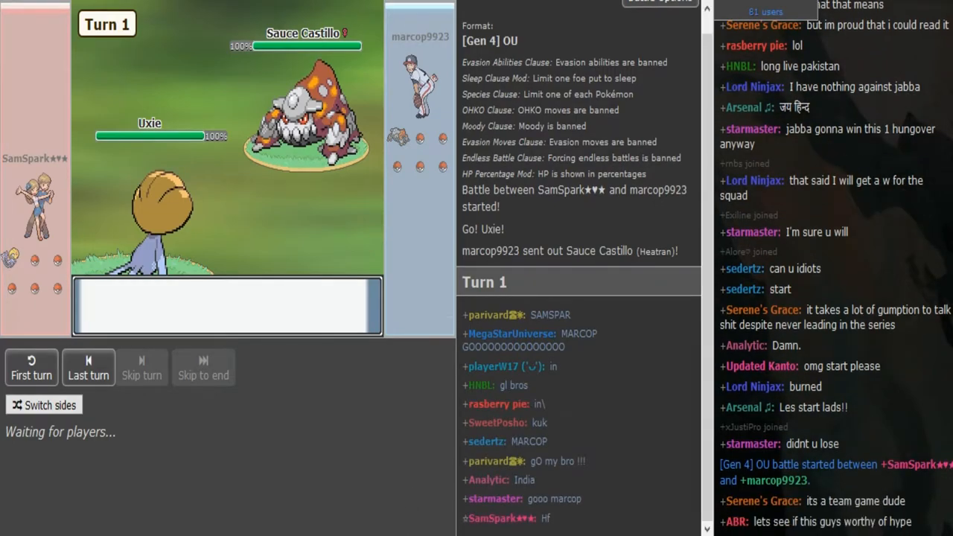
Step: Scroll the battle log through the rain turns as Uxie faces a drowsy Heatran
scroll("down", 3)
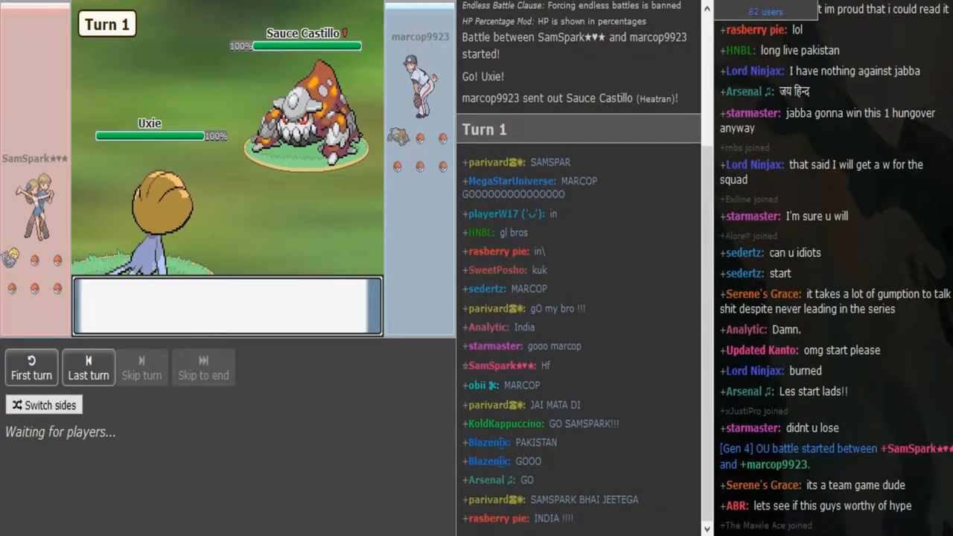
scroll("down", 3)
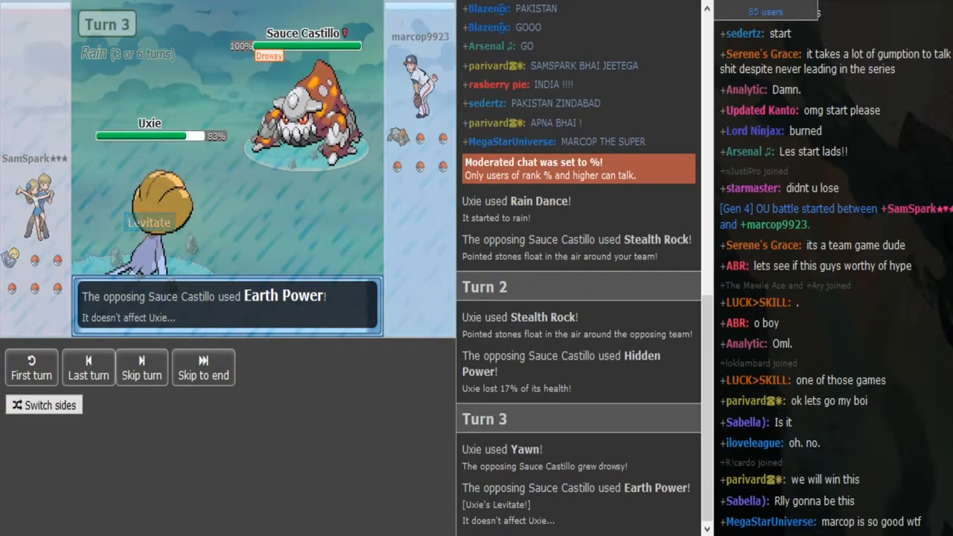
left_click(141, 366)
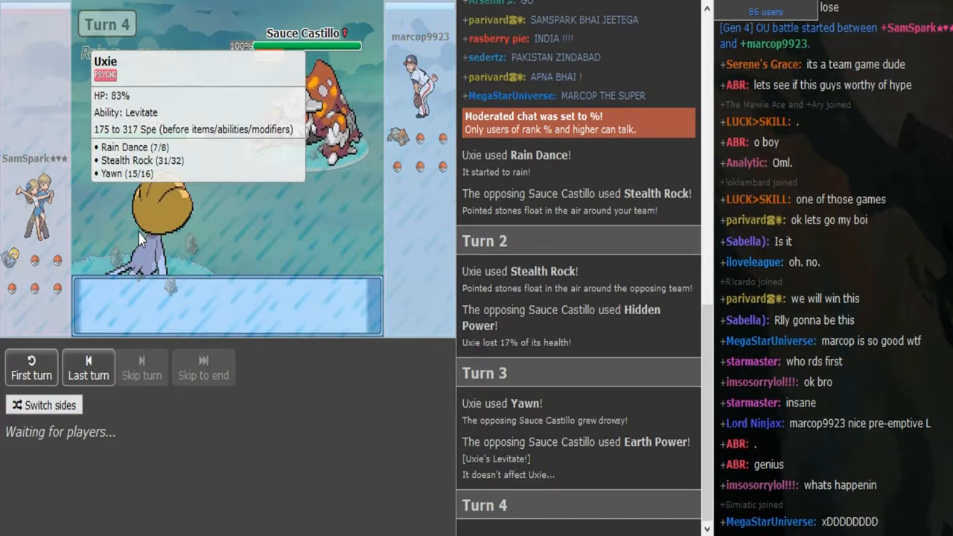
scroll("down", 3)
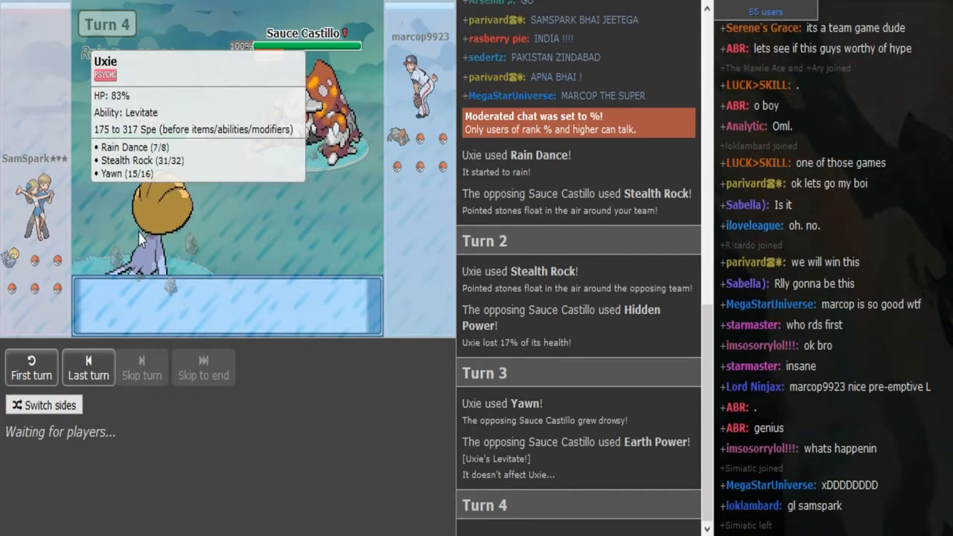
scroll("down", 3)
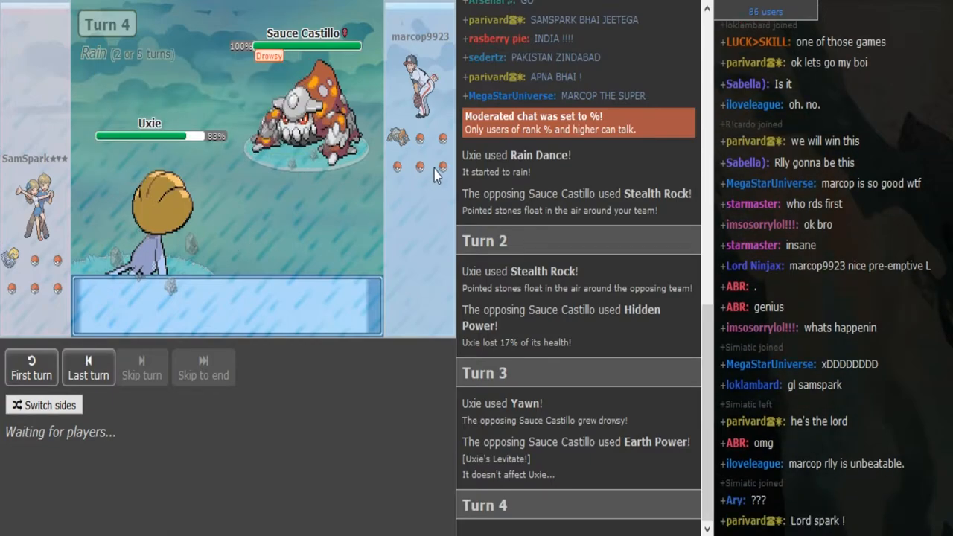
scroll("down", 3)
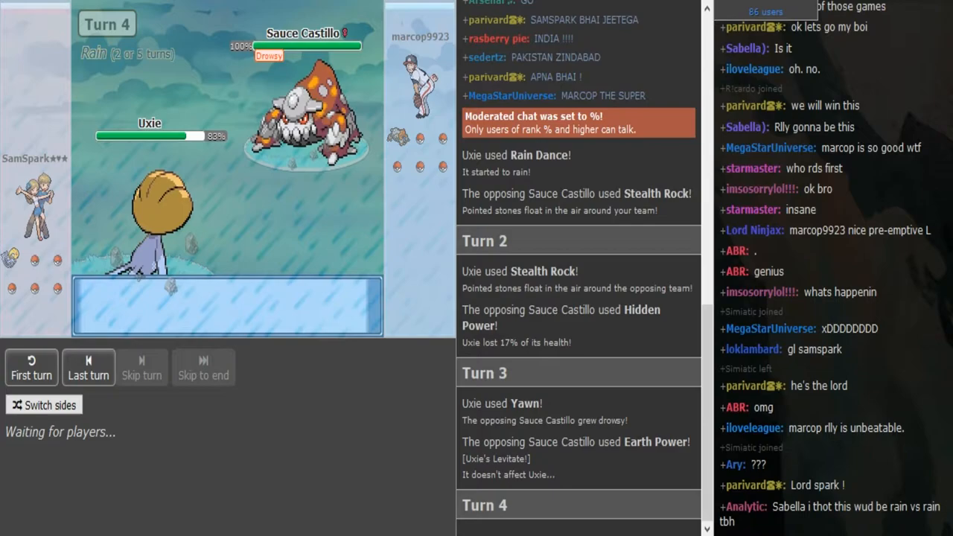
scroll("down", 3)
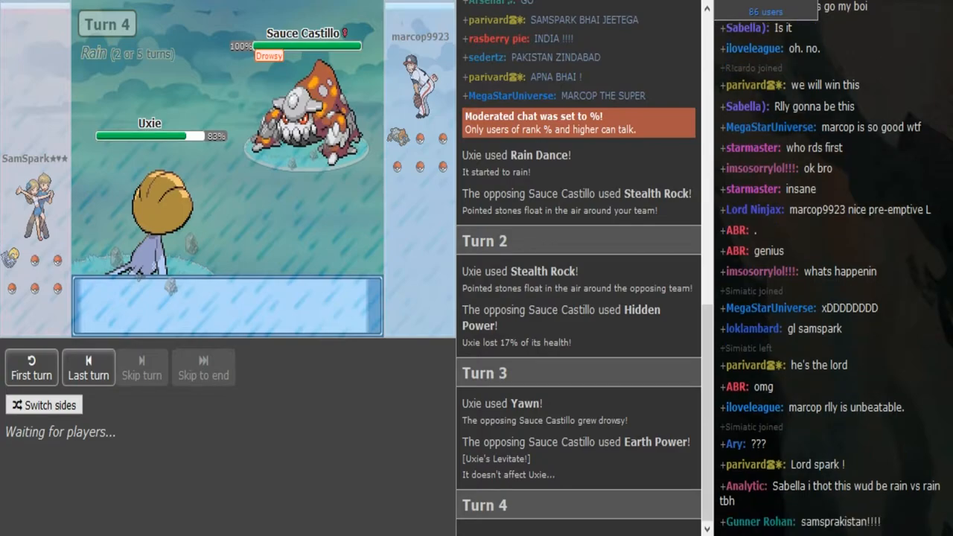
scroll("down", 3)
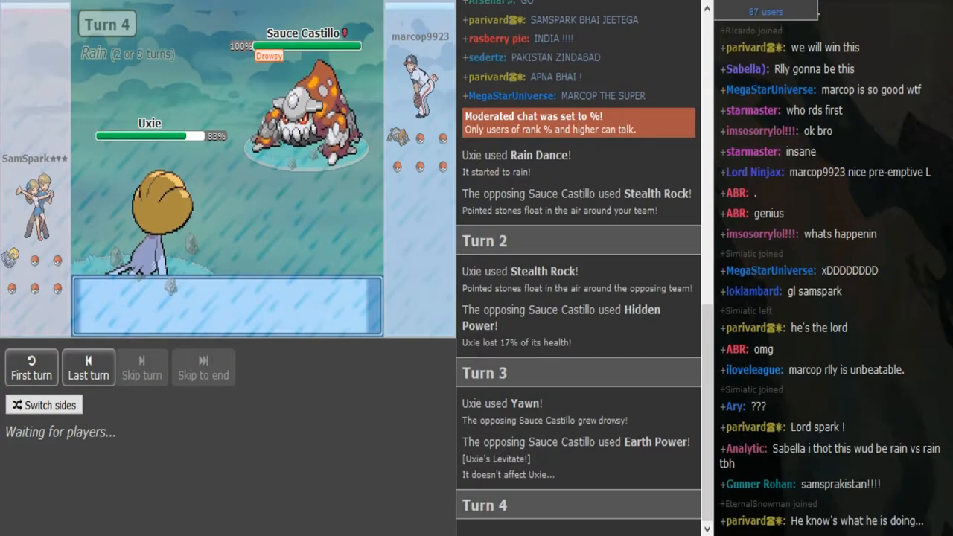
scroll("down", 3)
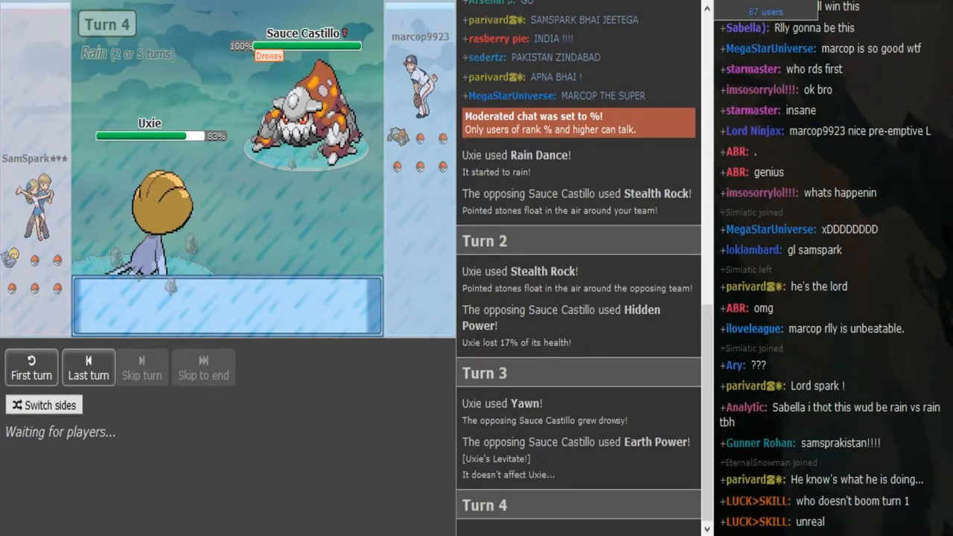
scroll("down", 3)
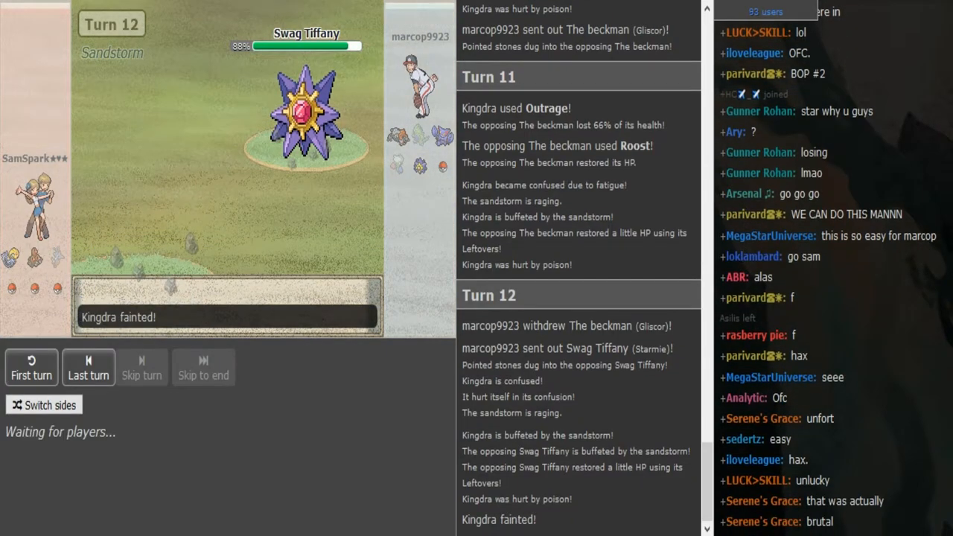
Step: Scroll the battle log as Ludicolo sets rain, Uxie faints, and Gliscor's Earthquake hits Lucario
scroll("down", 3)
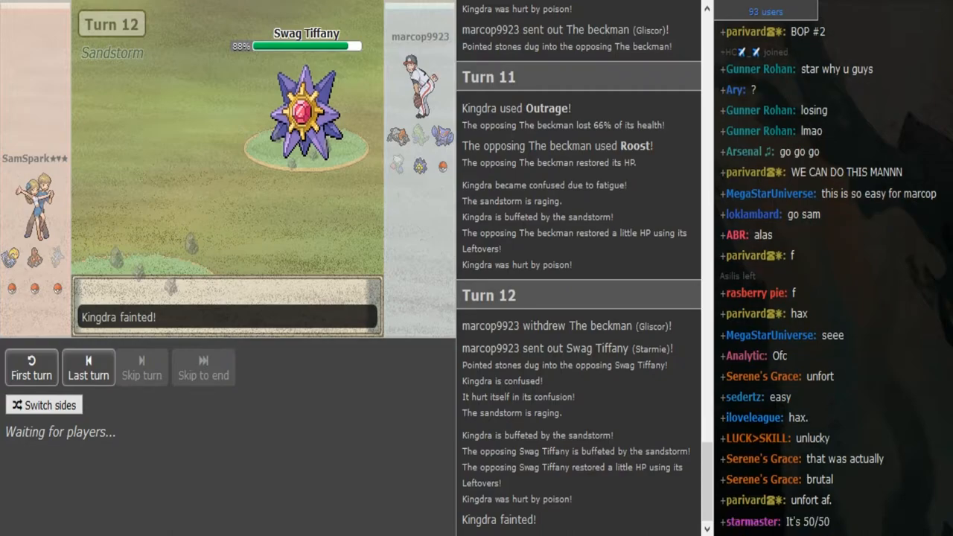
scroll("down", 3)
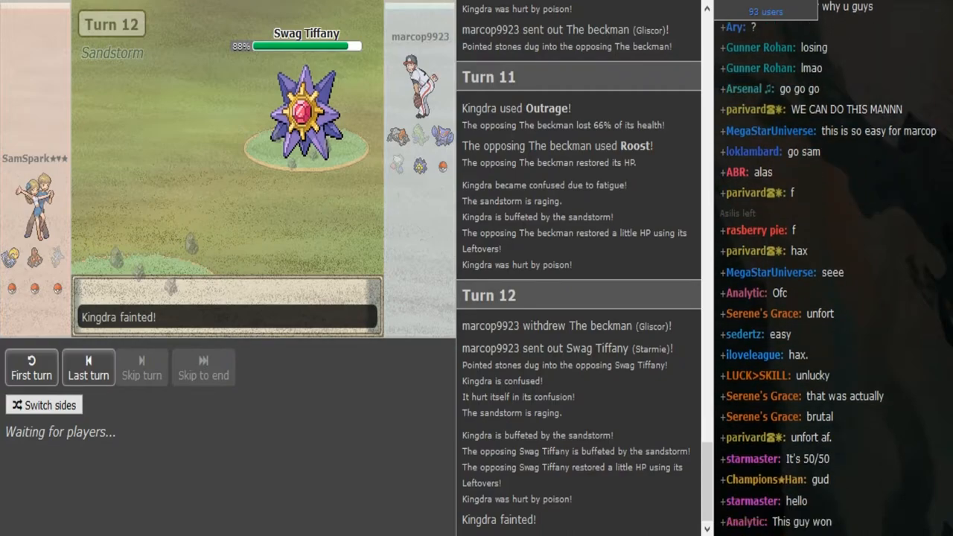
scroll("down", 3)
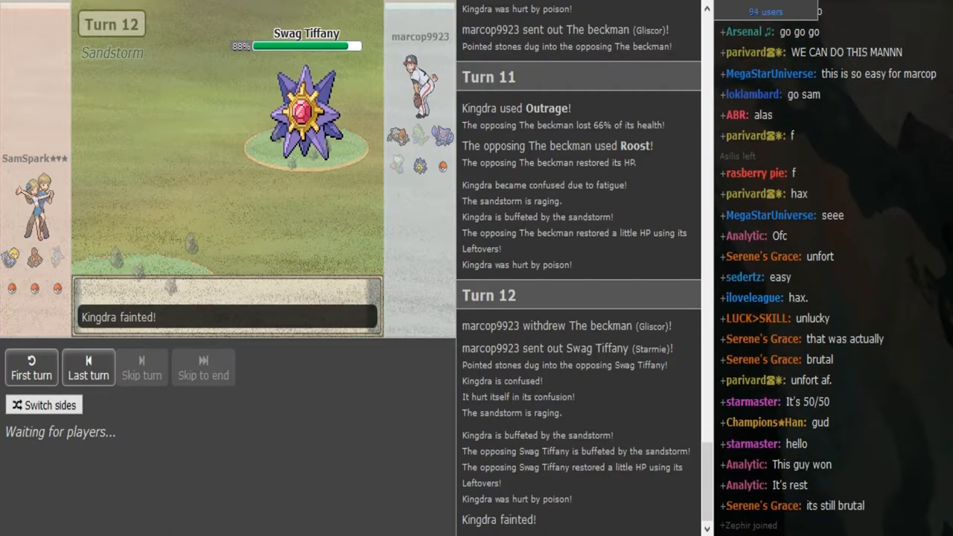
scroll("down", 3)
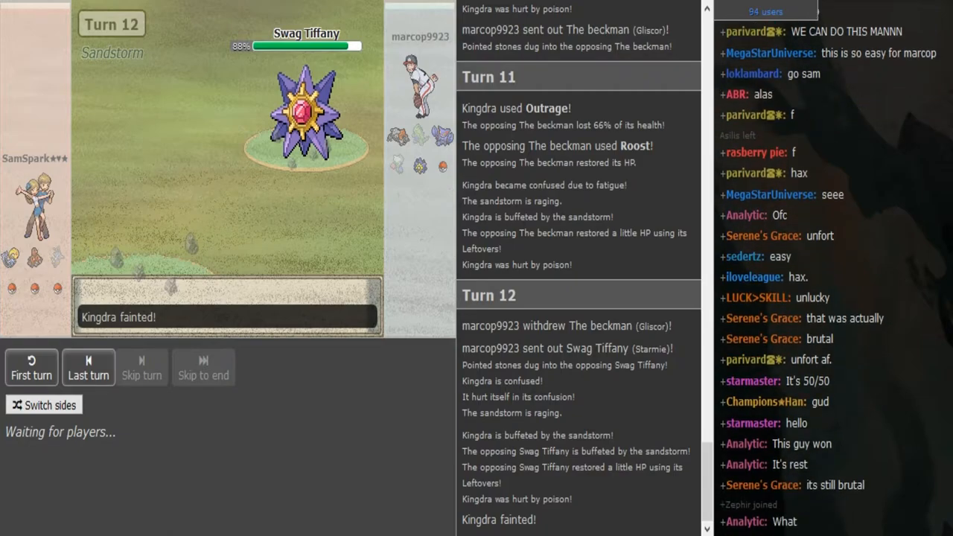
scroll("down", 3)
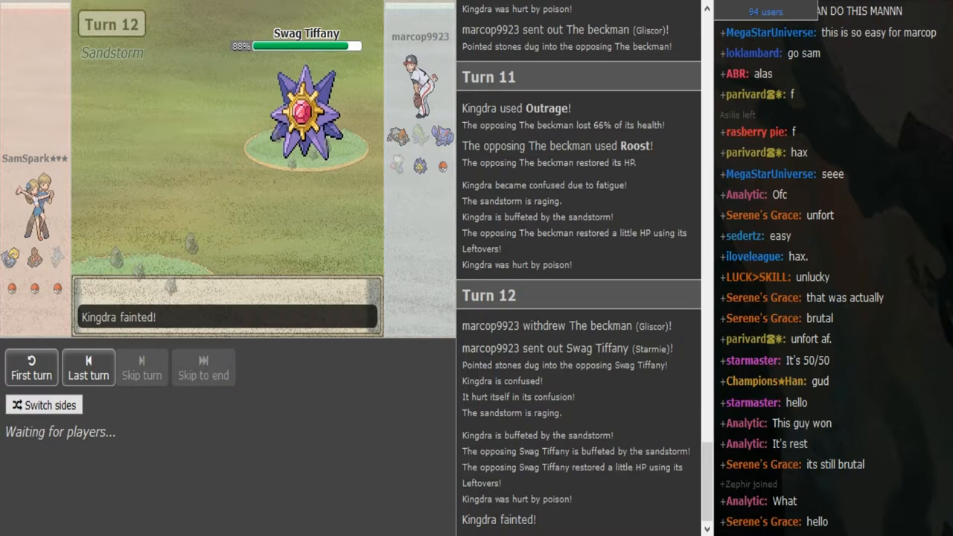
scroll("down", 3)
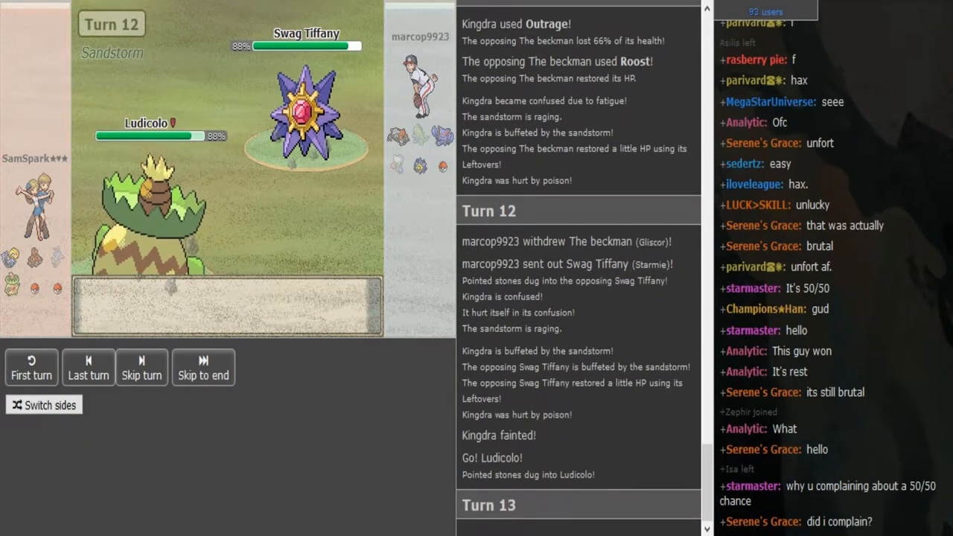
left_click(141, 367)
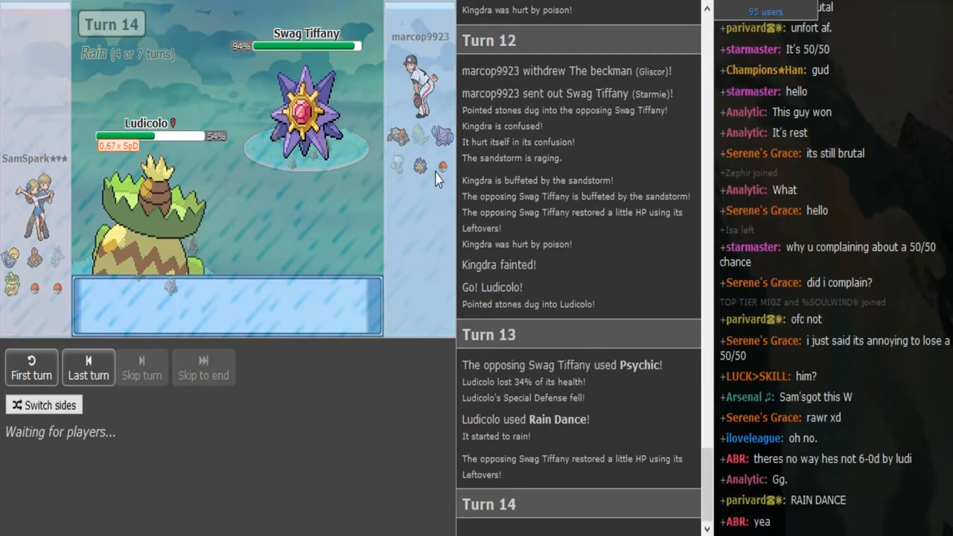
scroll("down", 3)
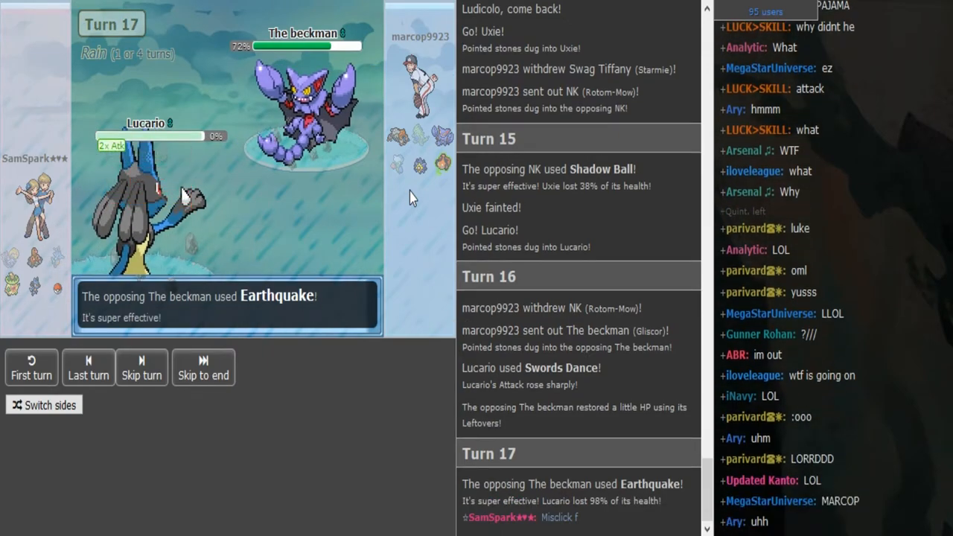
mouse_move(298, 111)
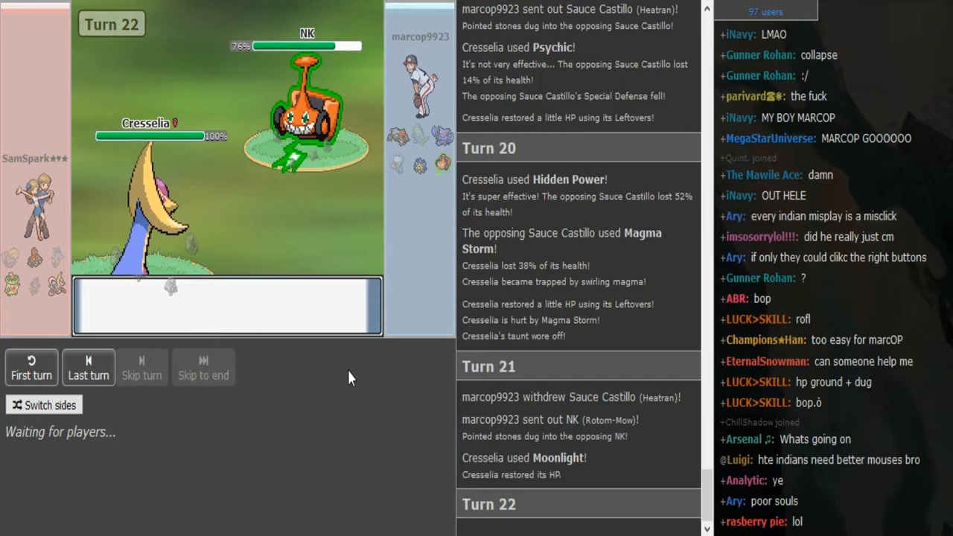
Step: Scroll the chat during turn 23 as Ludicolo's Hydro Pump KOs Heatran and Starmie enters
scroll("down", 3)
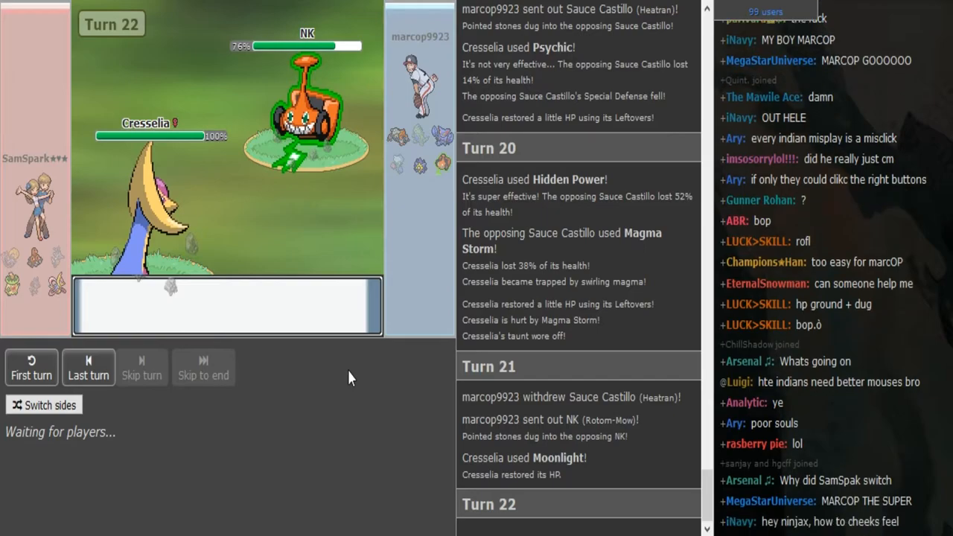
scroll("down", 3)
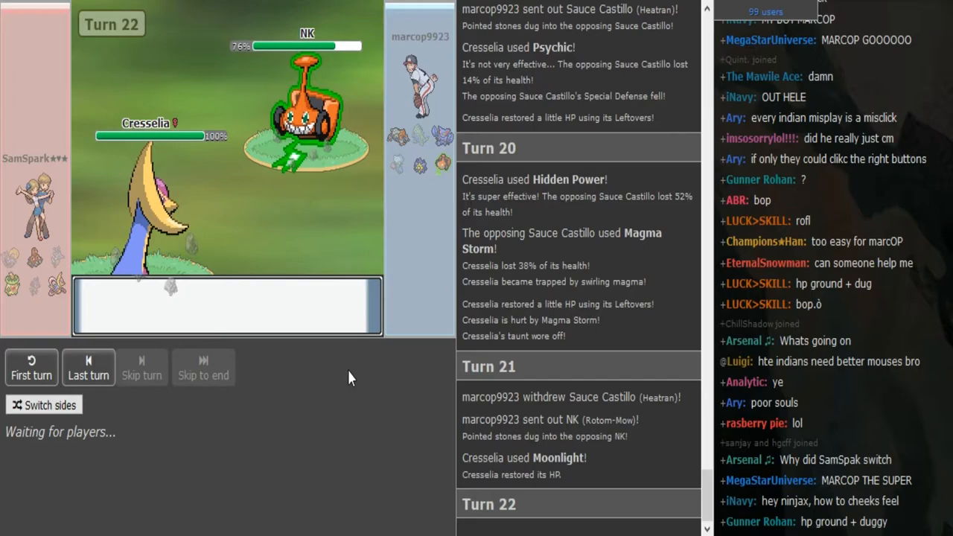
scroll("down", 3)
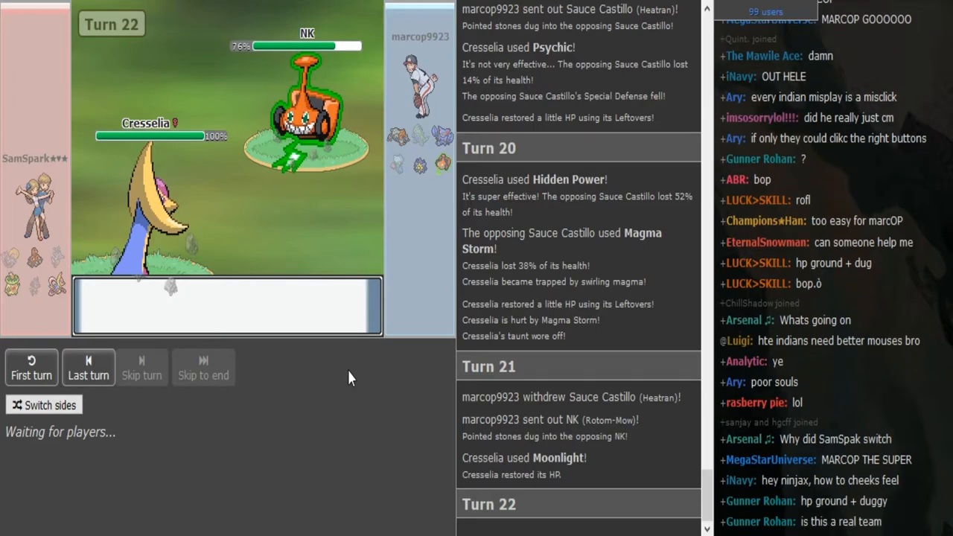
scroll("down", 3)
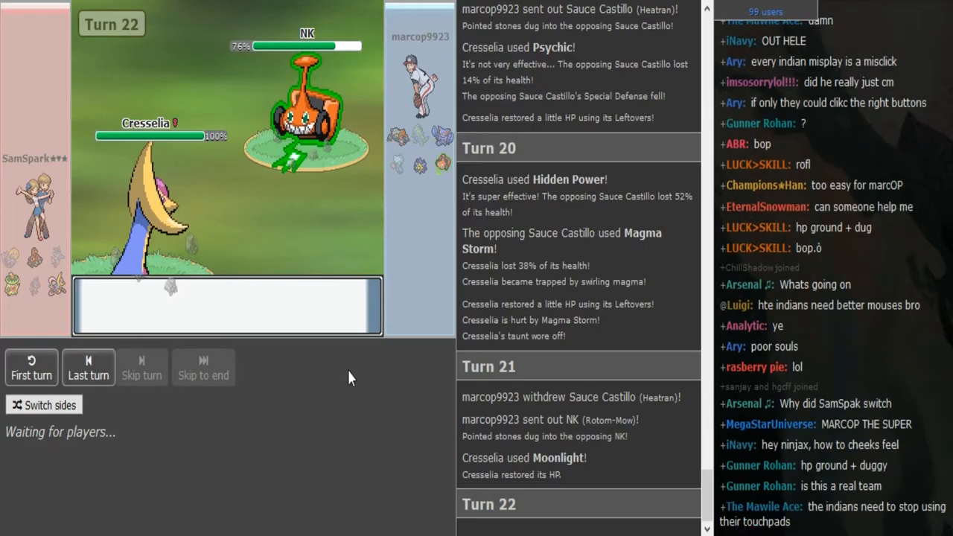
scroll("down", 3)
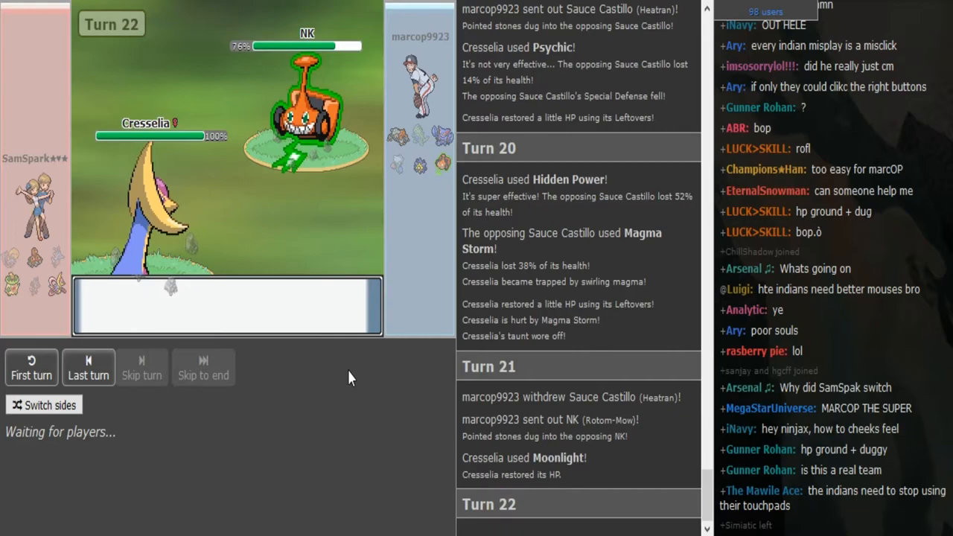
scroll("down", 3)
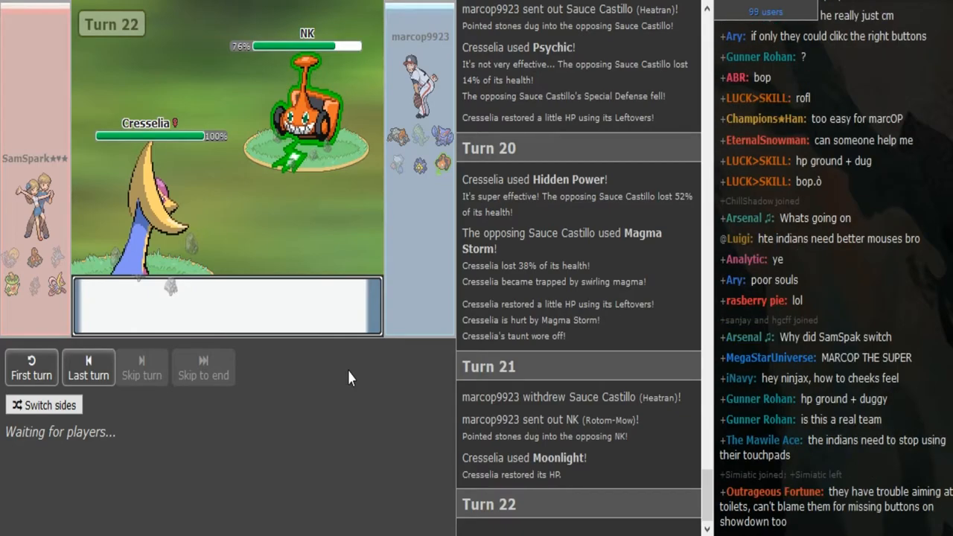
scroll("down", 3)
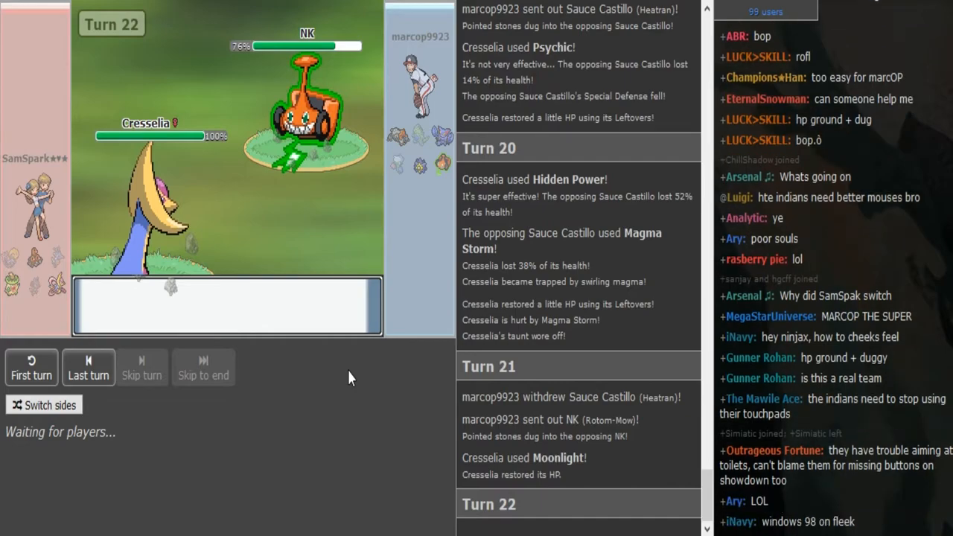
scroll("down", 3)
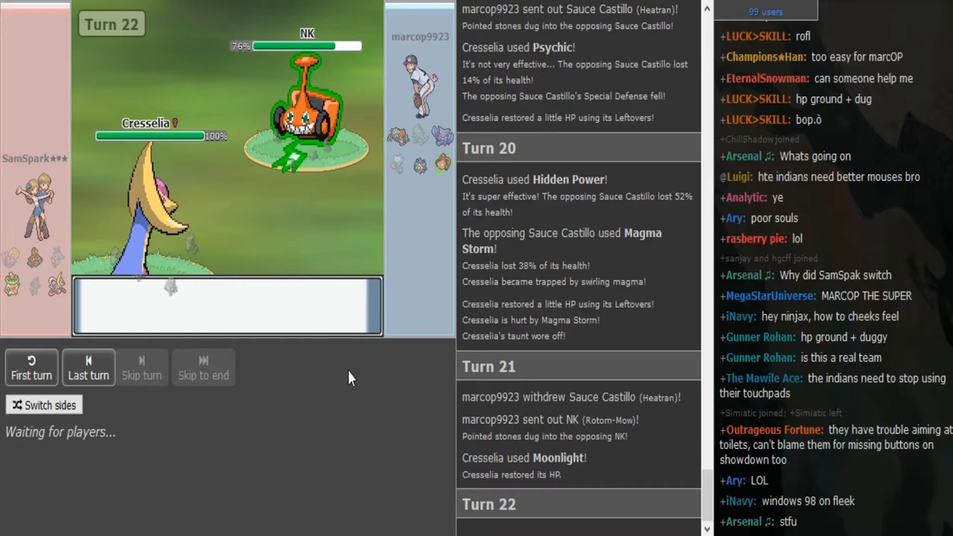
scroll("down", 3)
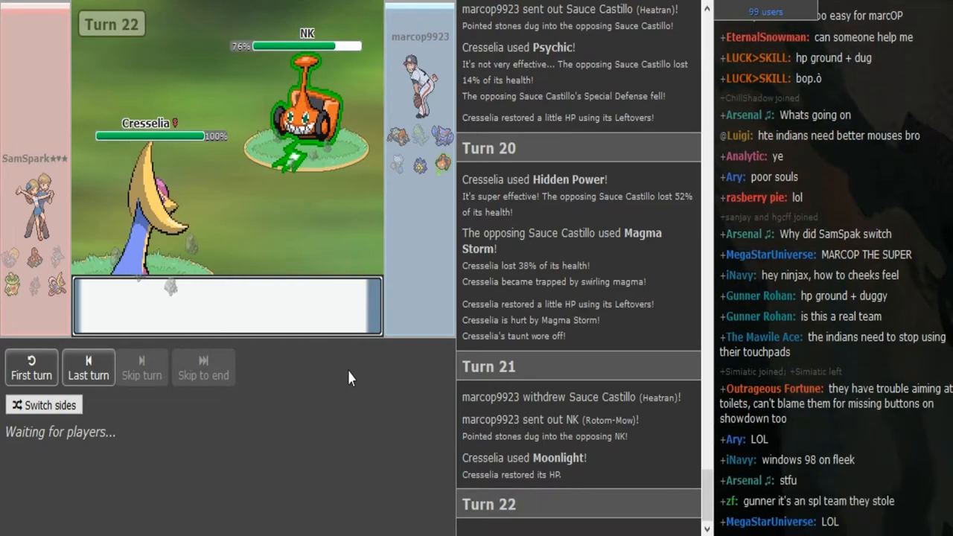
scroll("down", 3)
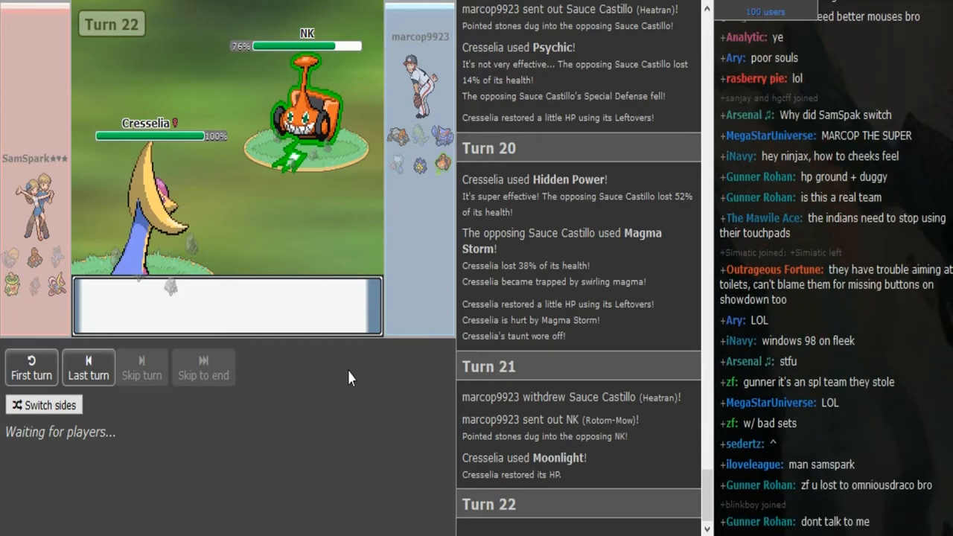
scroll("down", 3)
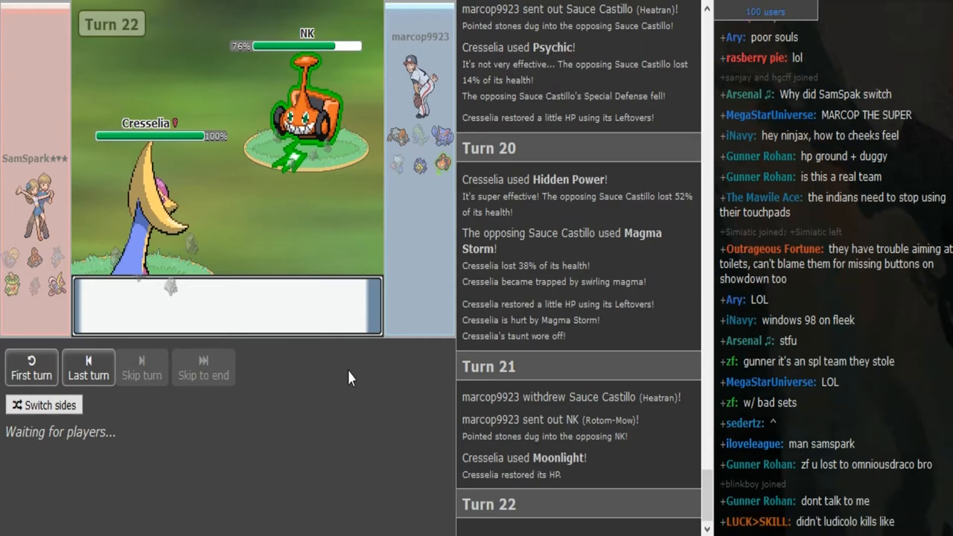
scroll("down", 3)
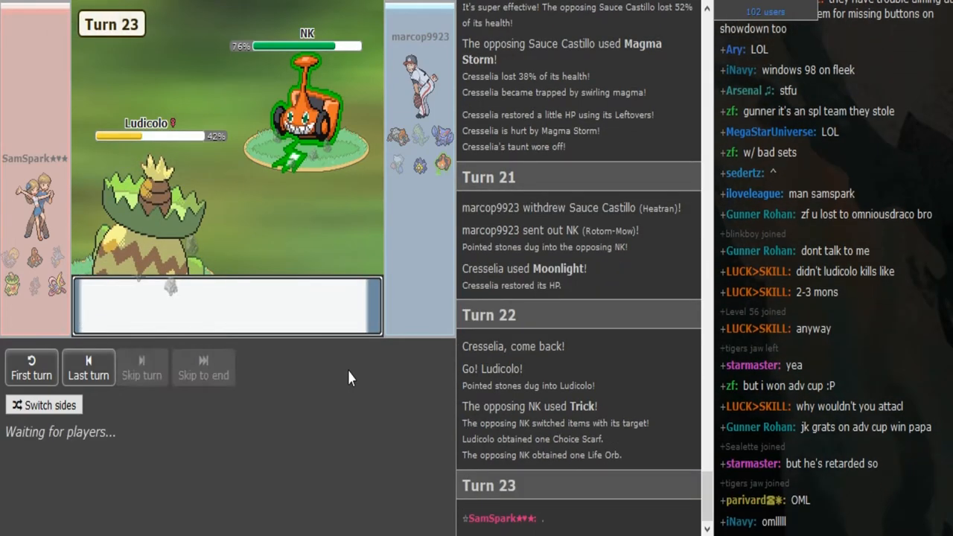
scroll("down", 3)
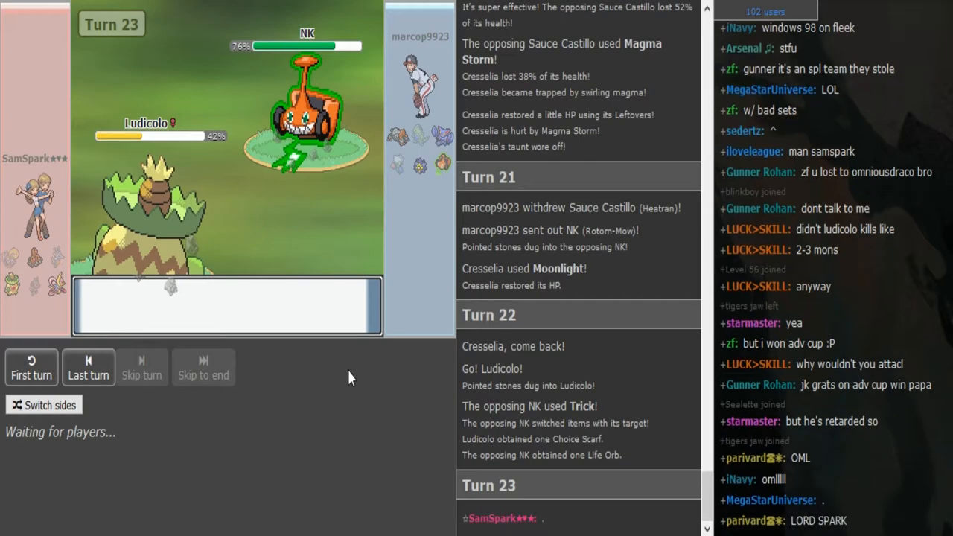
scroll("down", 3)
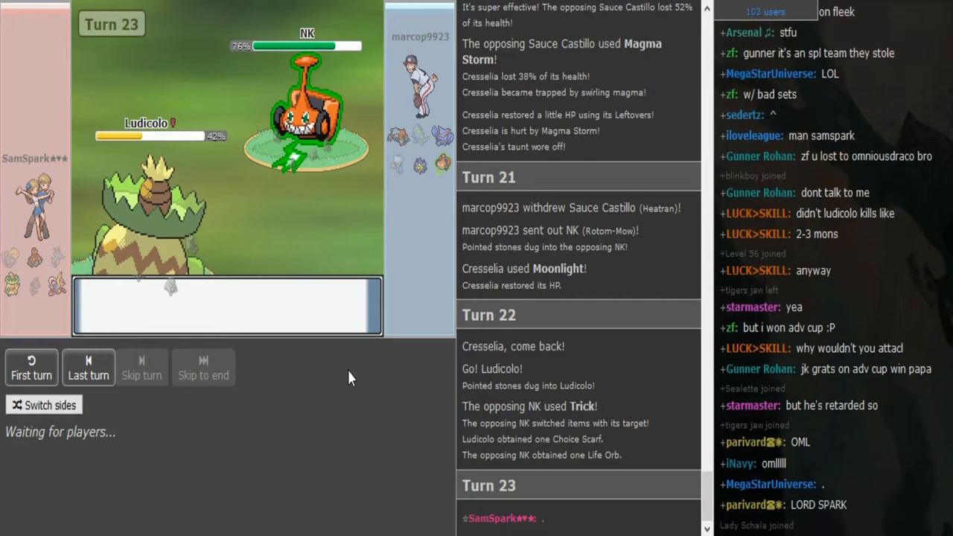
scroll("down", 3)
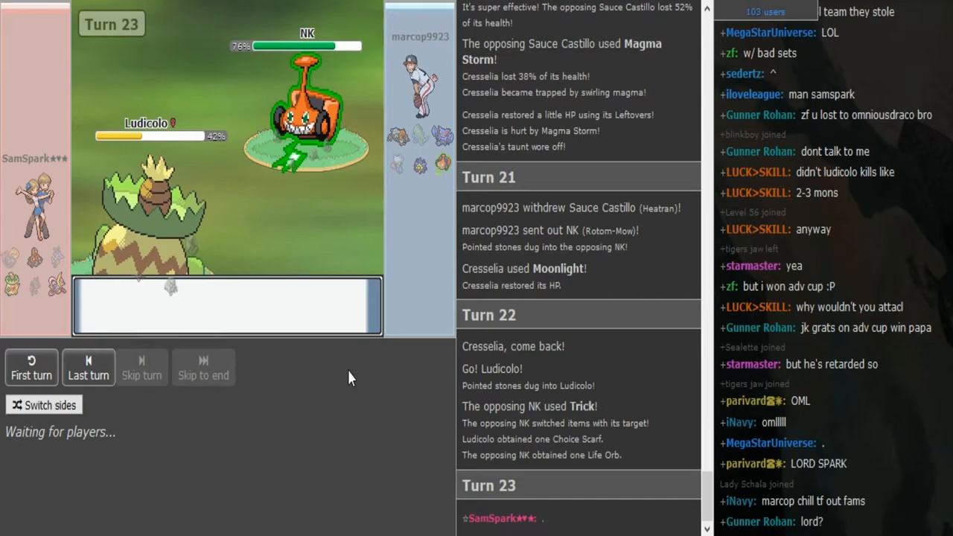
scroll("down", 3)
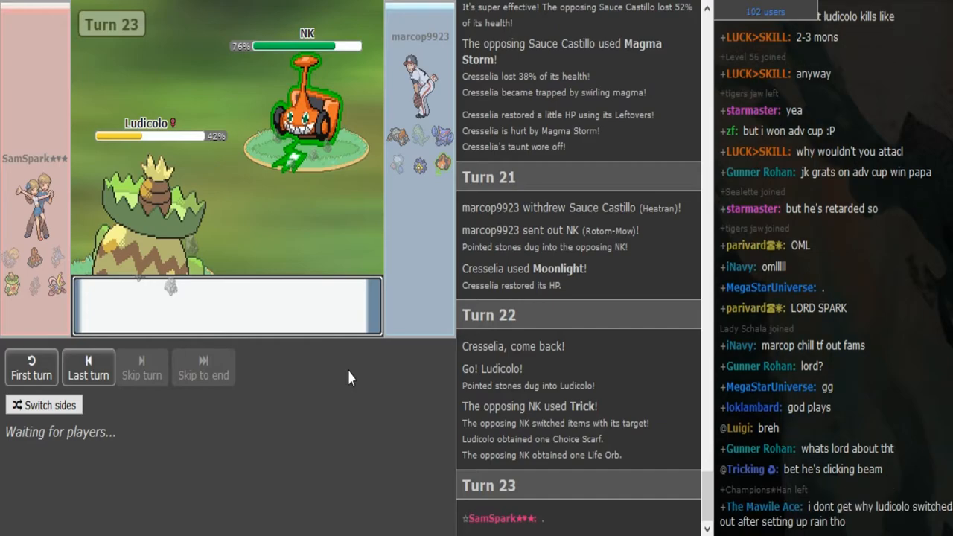
scroll("down", 3)
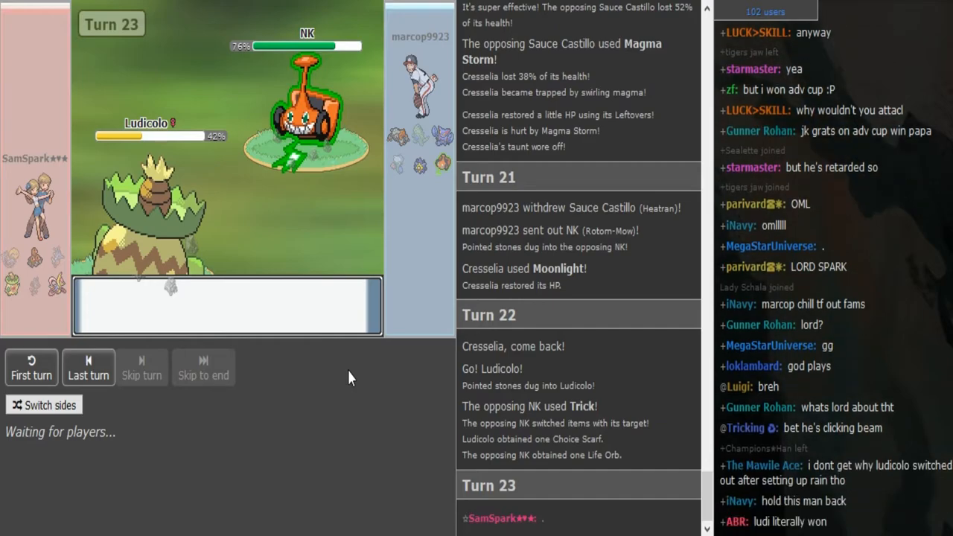
scroll("down", 3)
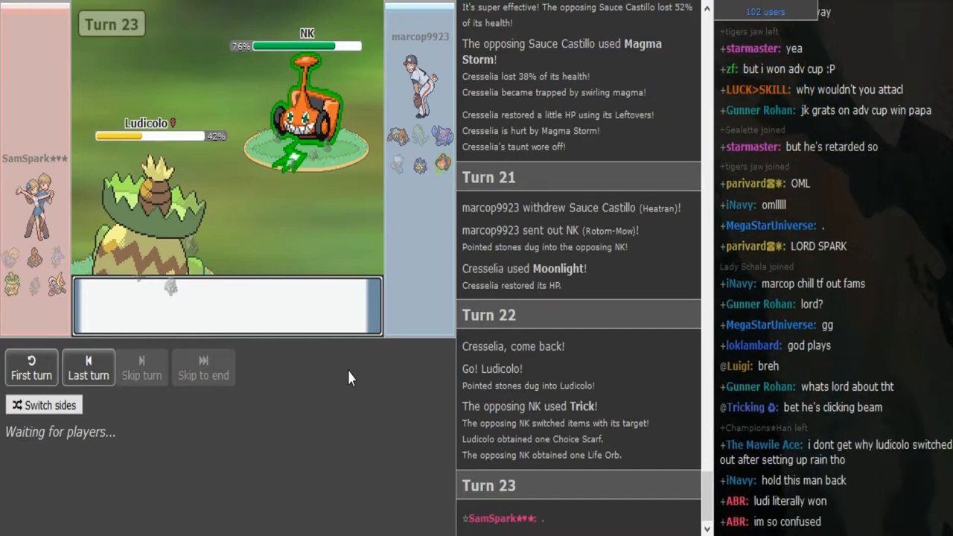
scroll("down", 3)
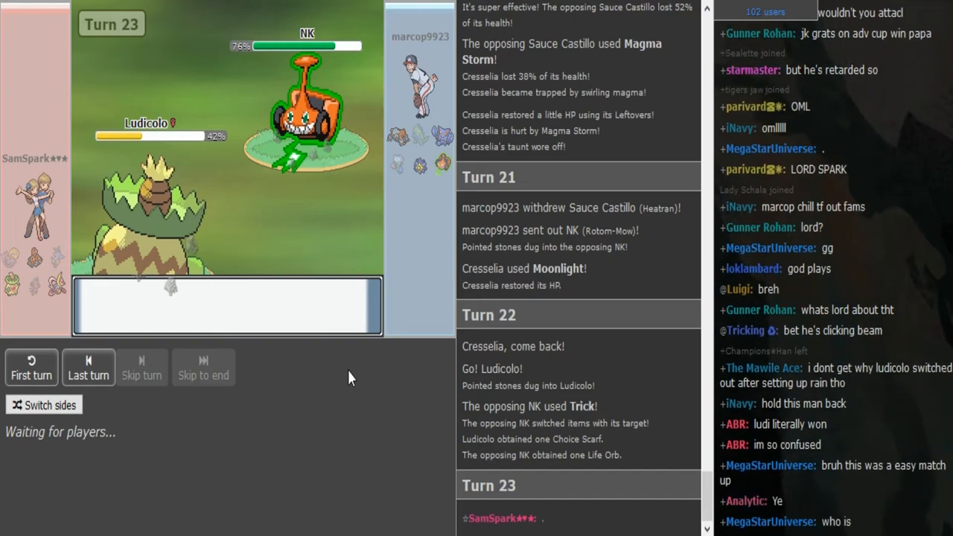
scroll("down", 3)
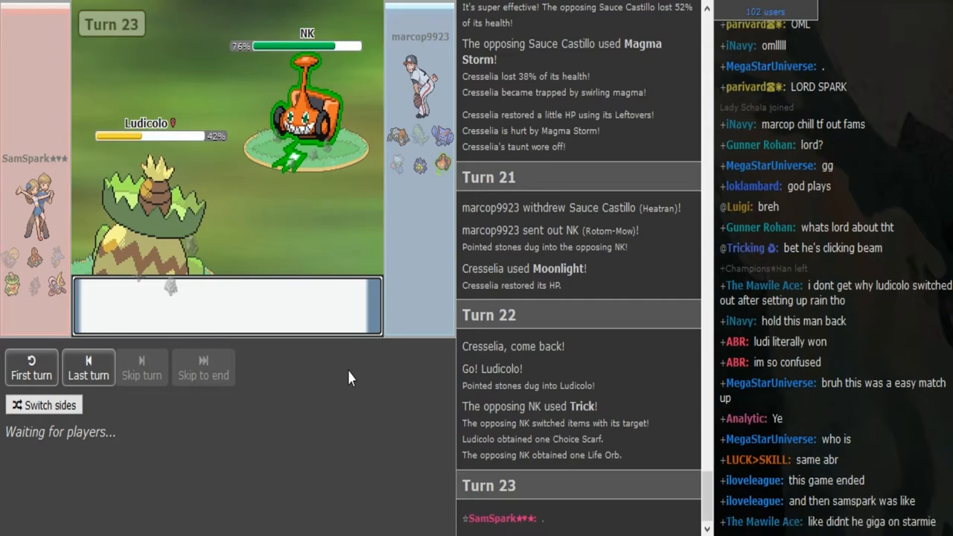
scroll("down", 3)
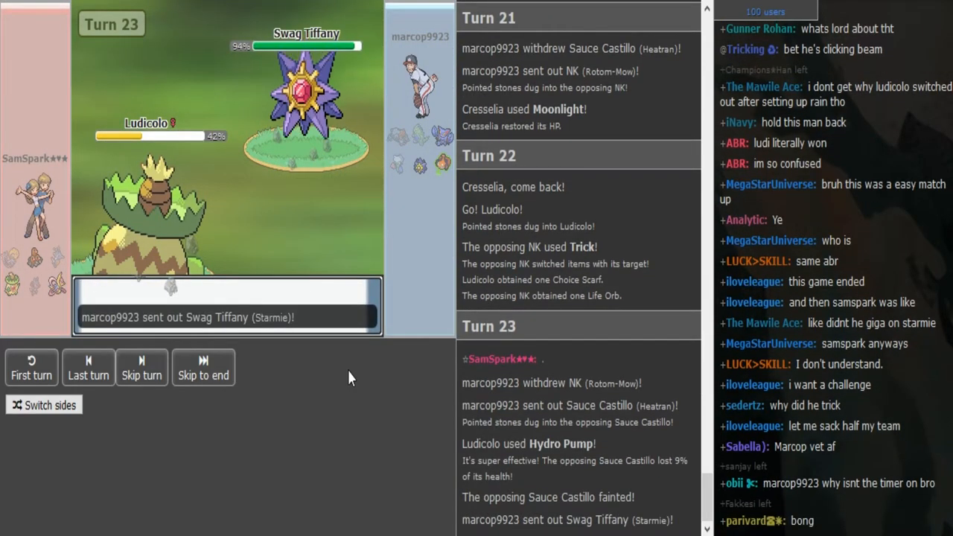
Step: Keep watching the live battle log until Cresselia's Psychic reaches turn 31 against Starmie
left_click(141, 366)
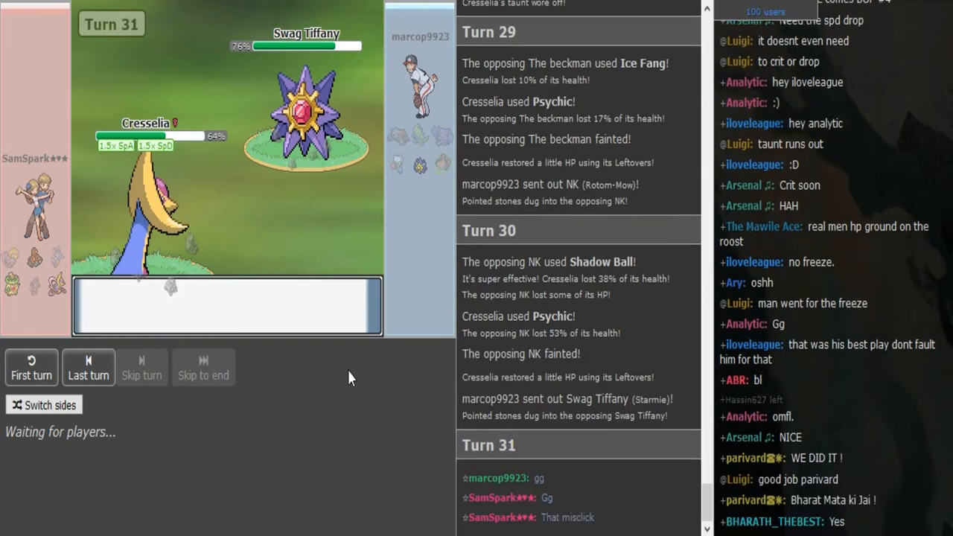
Step: Scroll the chat while Calm Mind-boosted Cresselia drops Starmie to 10% by turn 38
scroll("down", 3)
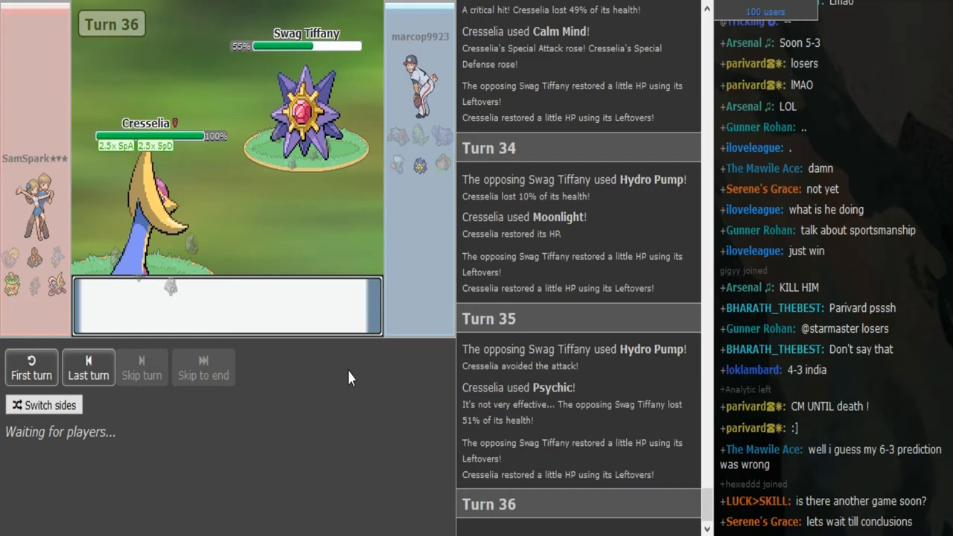
scroll("down", 3)
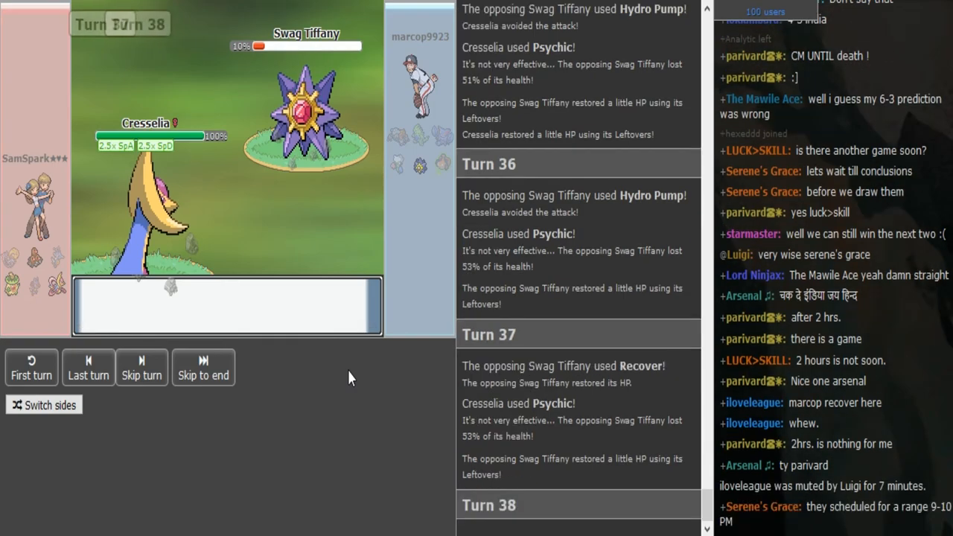
Step: Scroll the chat until Starmie faints and the 'SamSpark won the battle!' message appears
left_click(203, 367)
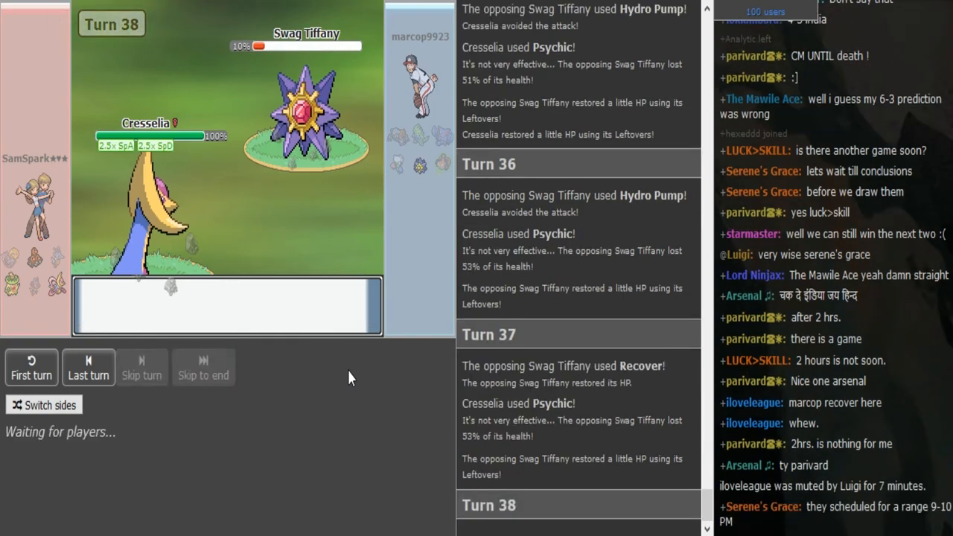
scroll("down", 3)
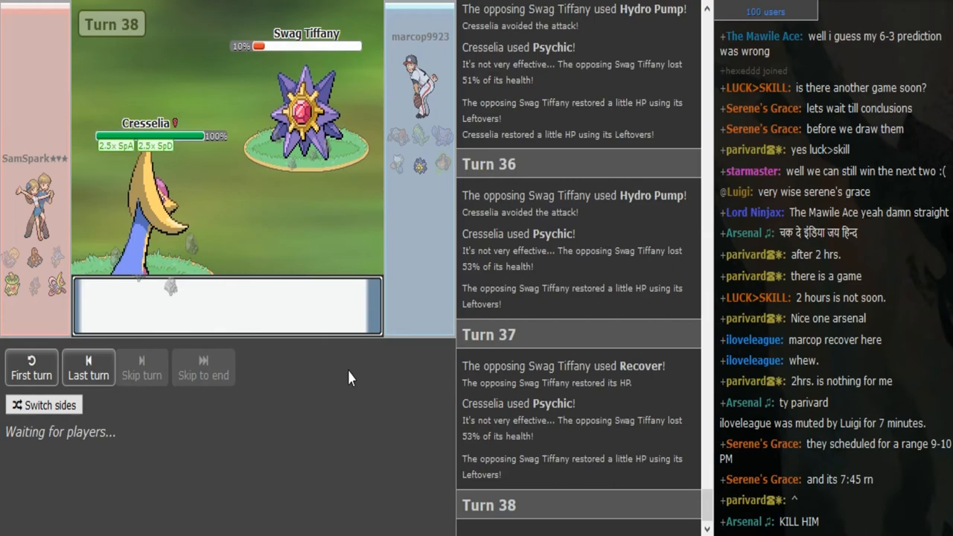
scroll("down", 3)
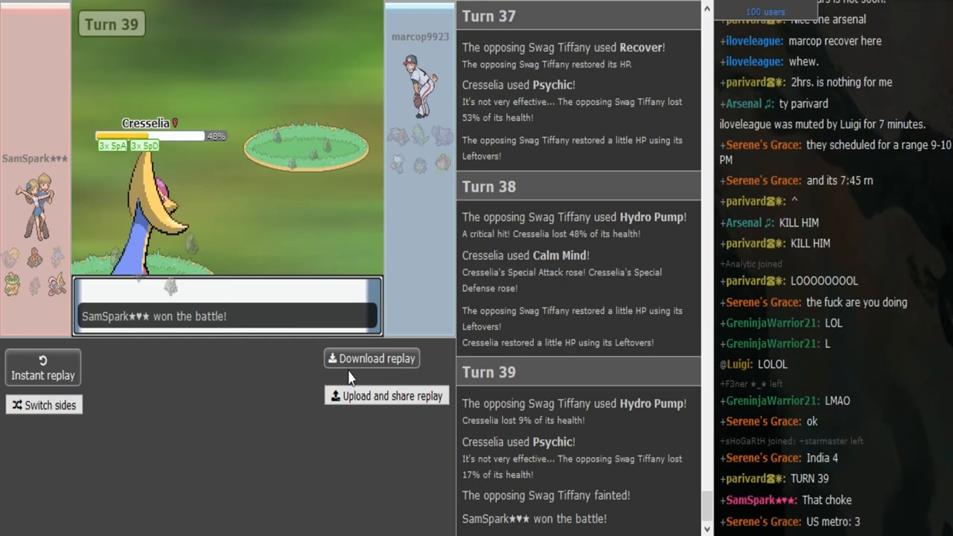
scroll("down", 3)
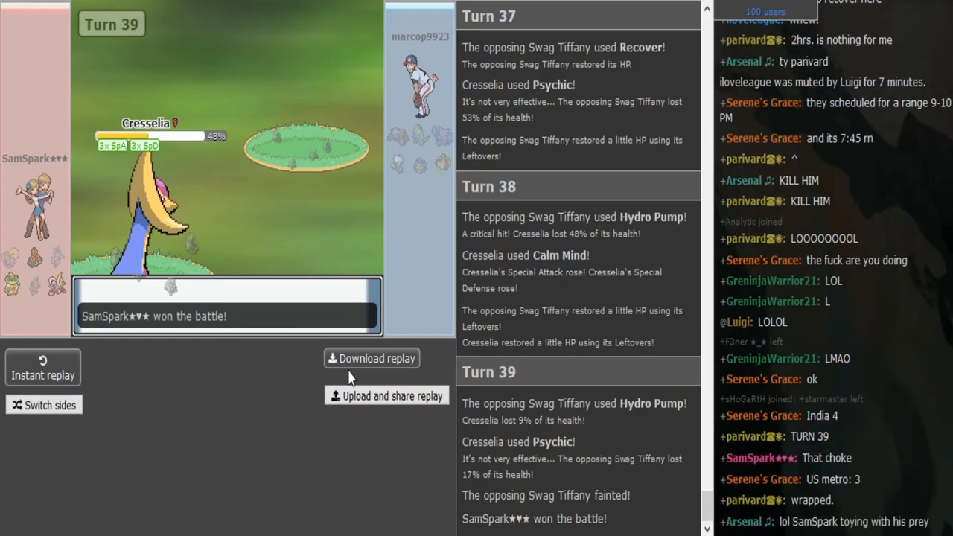
scroll("down", 3)
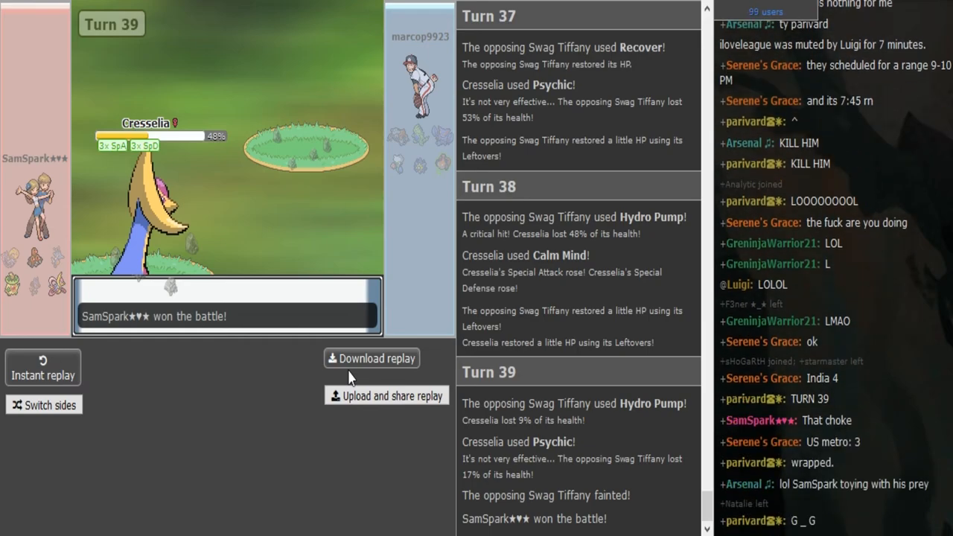
scroll("down", 3)
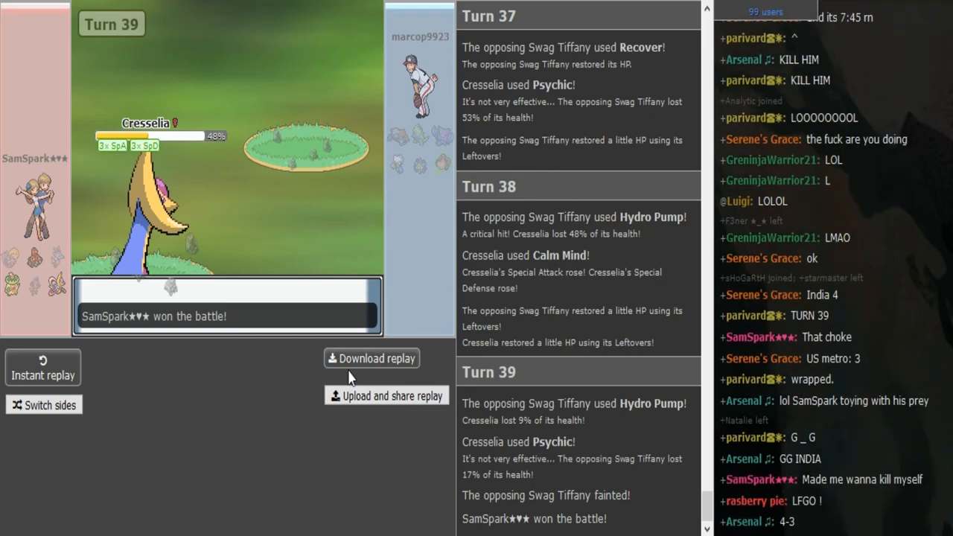
scroll("down", 3)
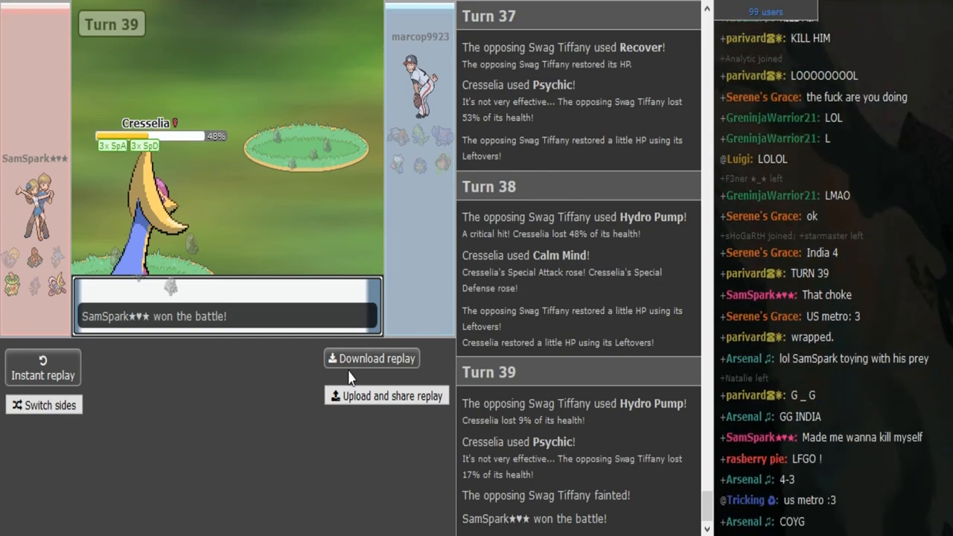
scroll("down", 3)
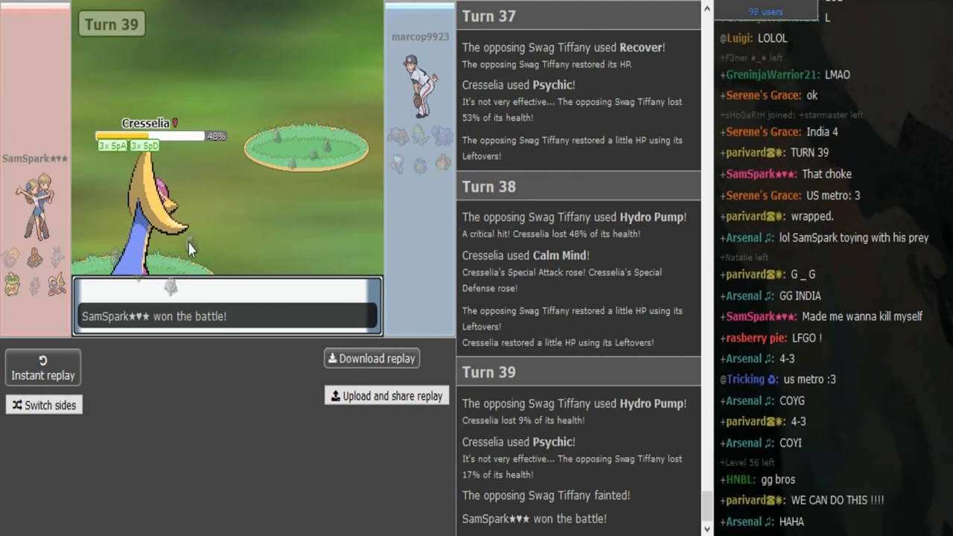
mouse_move(141, 238)
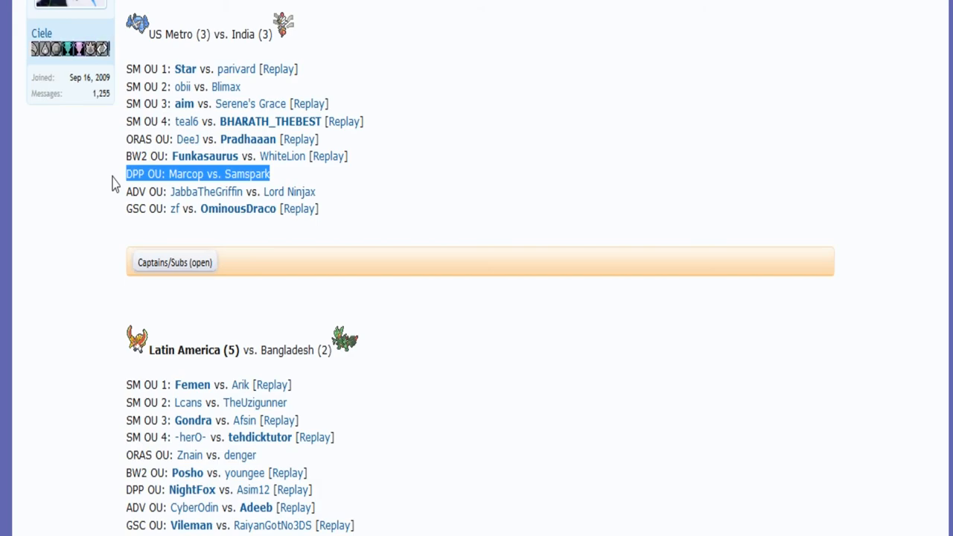
Step: Highlight the DPP OU Marcop vs Samspark line in the US Metro vs India thread
left_click_drag(127, 174, 238, 212)
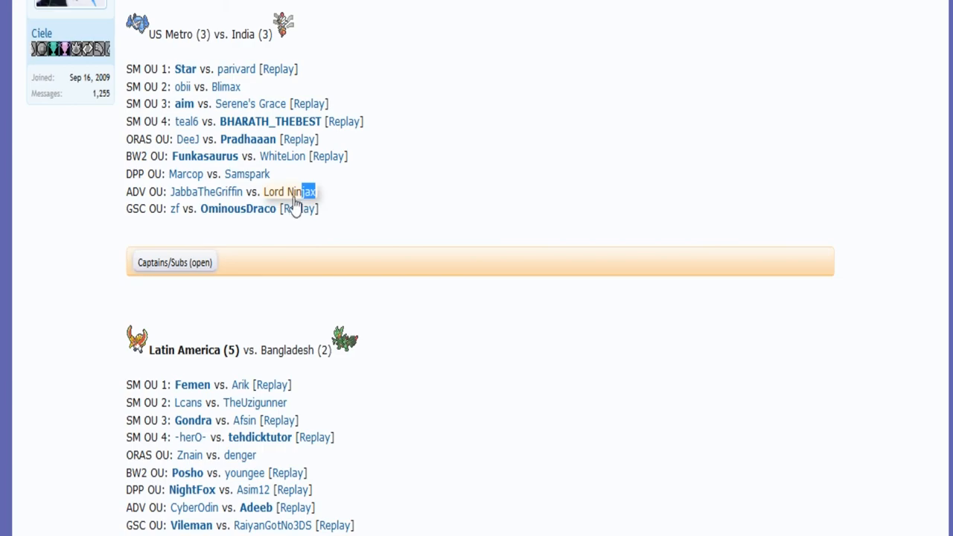
triple_click(216, 191)
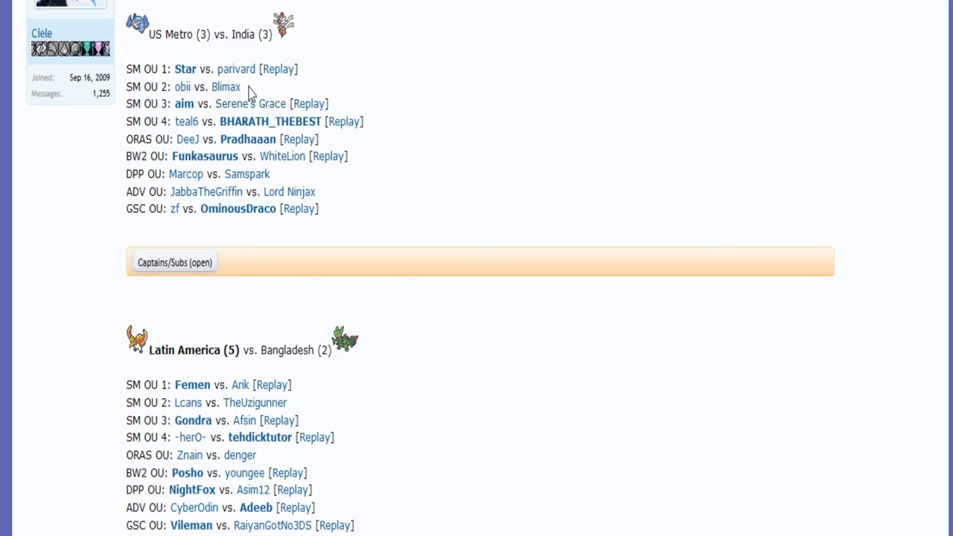
left_click_drag(250, 92, 116, 85)
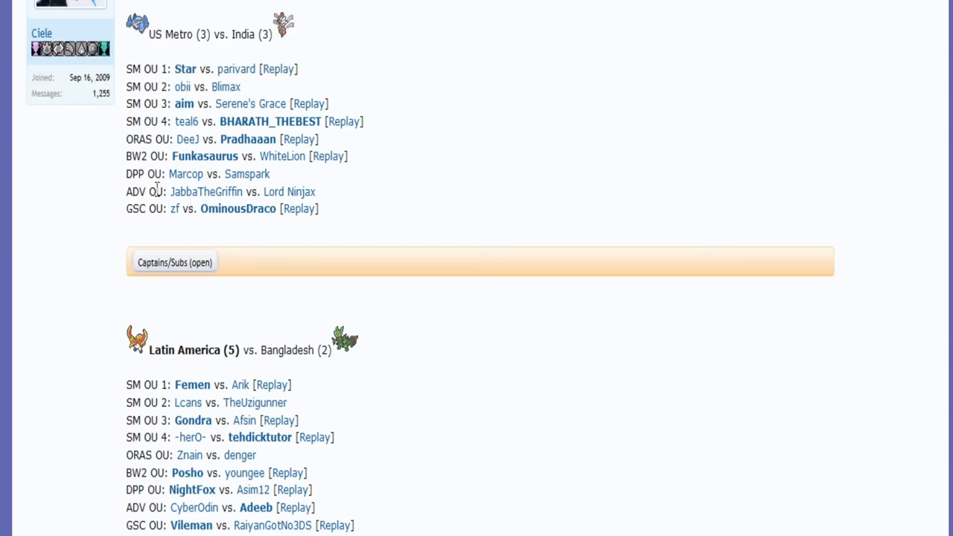
mouse_move(282, 156)
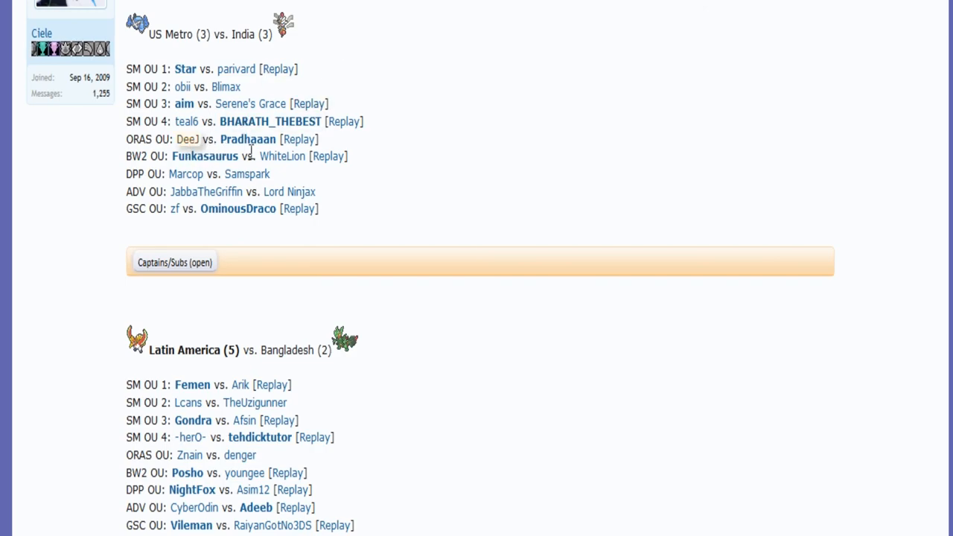
mouse_move(352, 195)
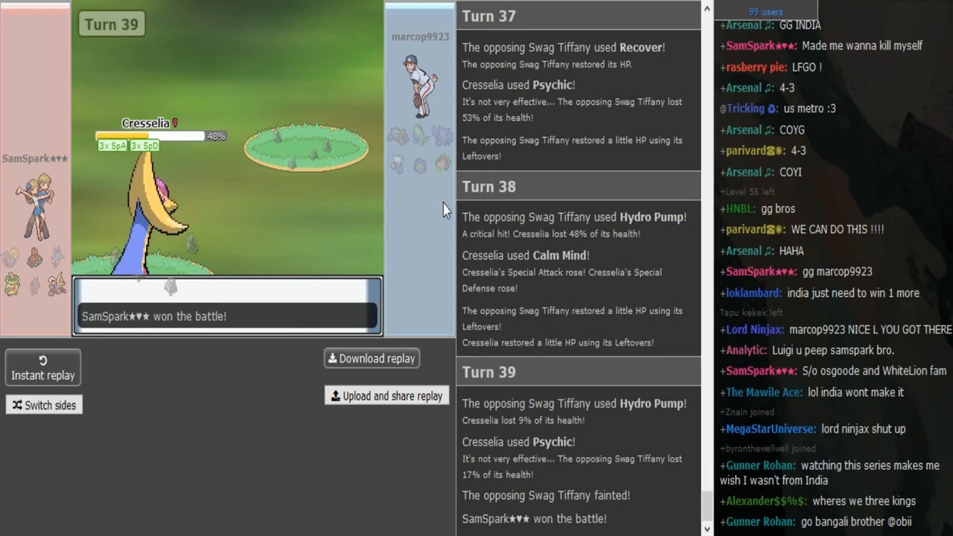
mouse_move(588, 237)
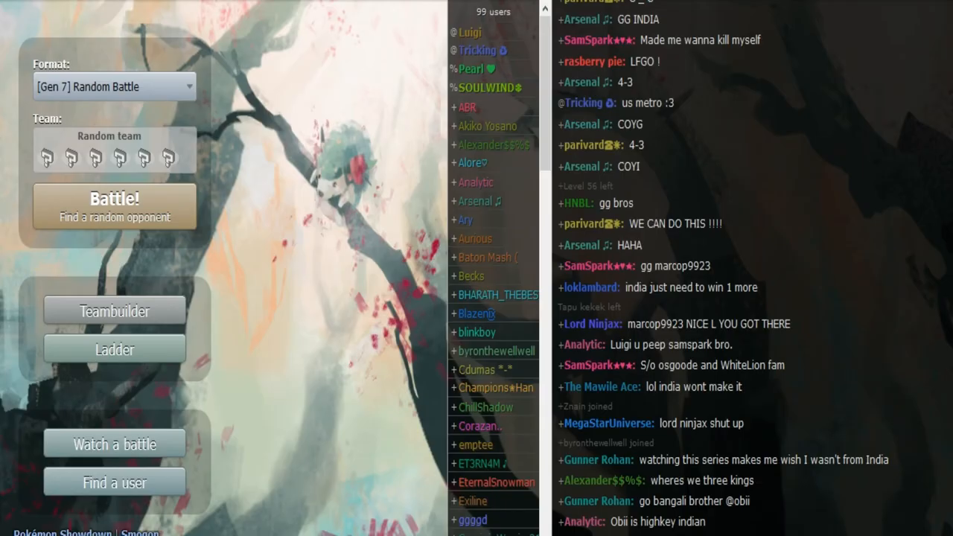
mouse_move(792, 154)
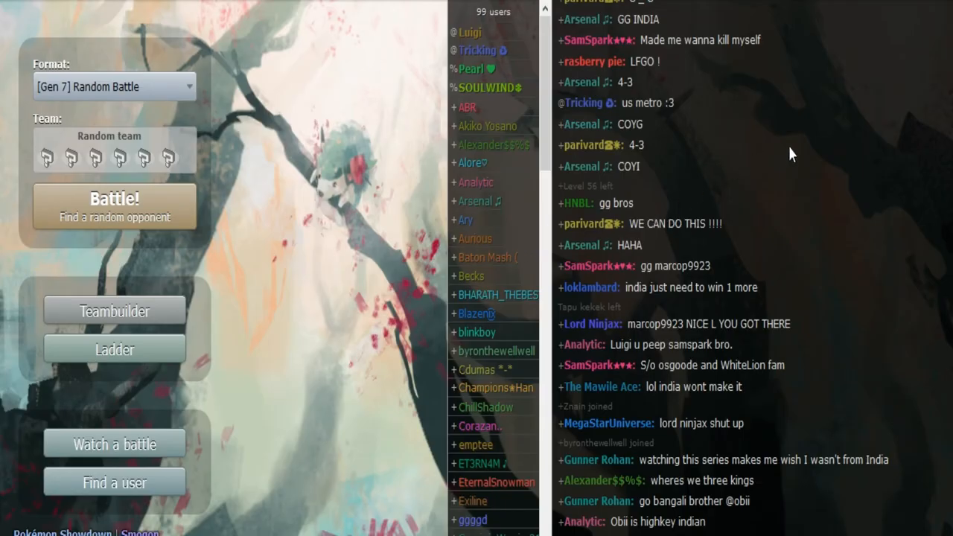
mouse_move(839, 124)
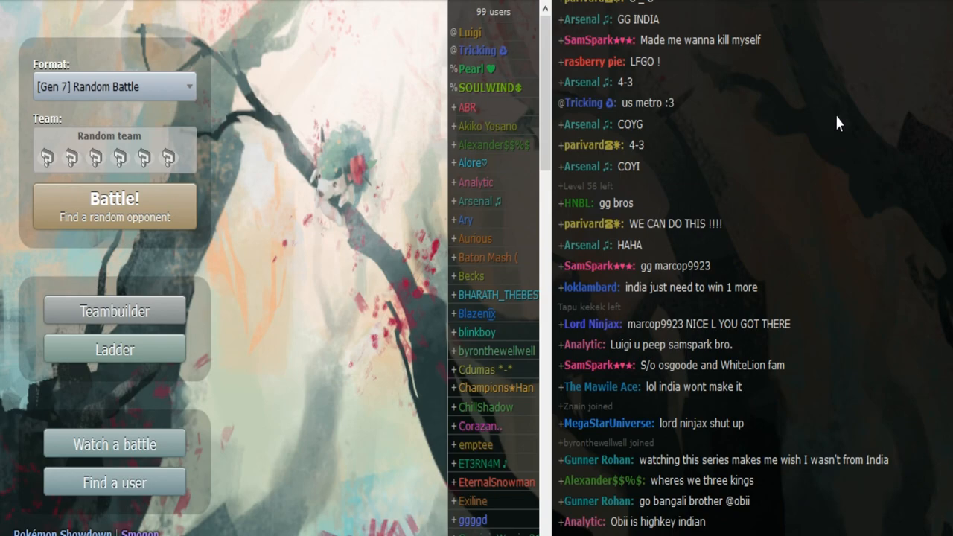
mouse_move(914, 52)
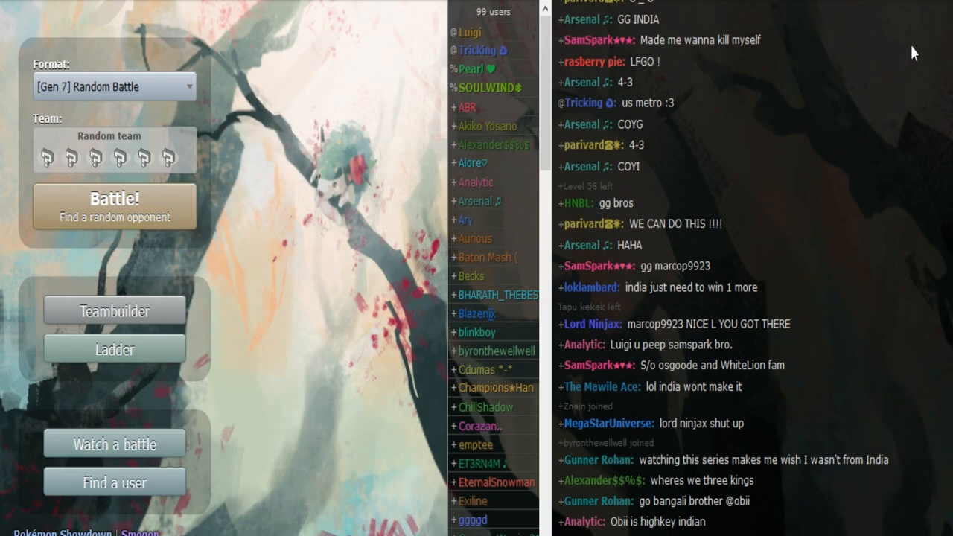